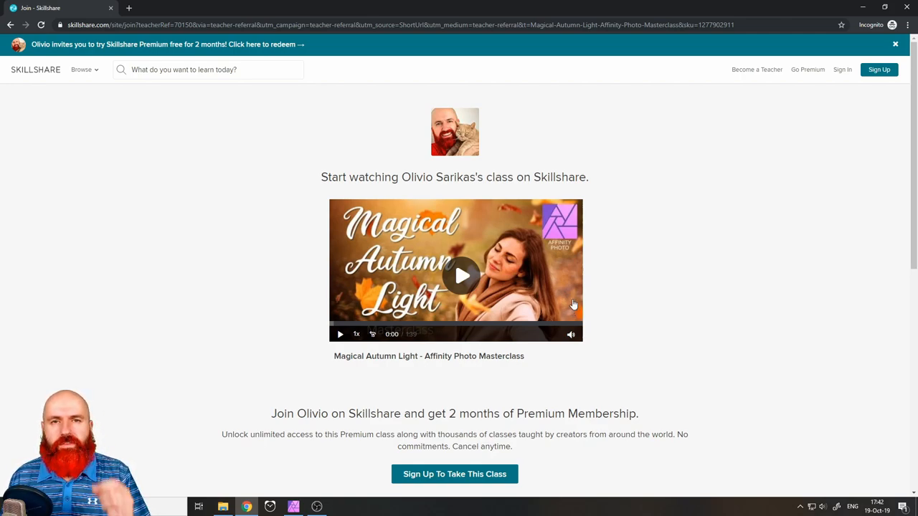
Step: Bring Affinity Photo to the front from the Skillshare class page
click(291, 505)
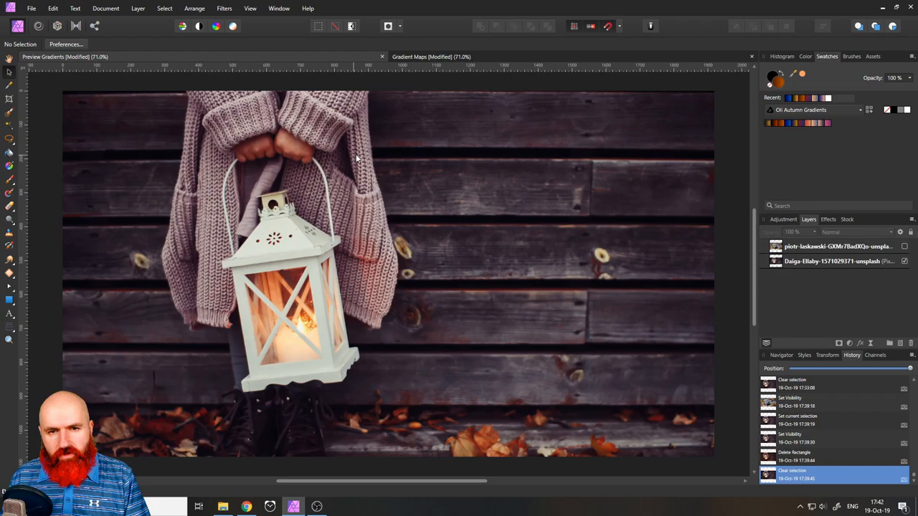
mouse_move(777, 144)
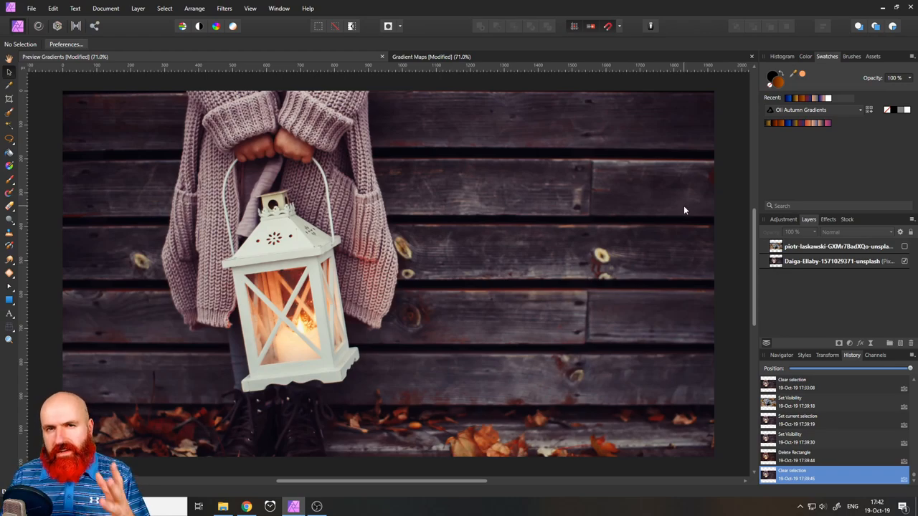
mouse_move(683, 214)
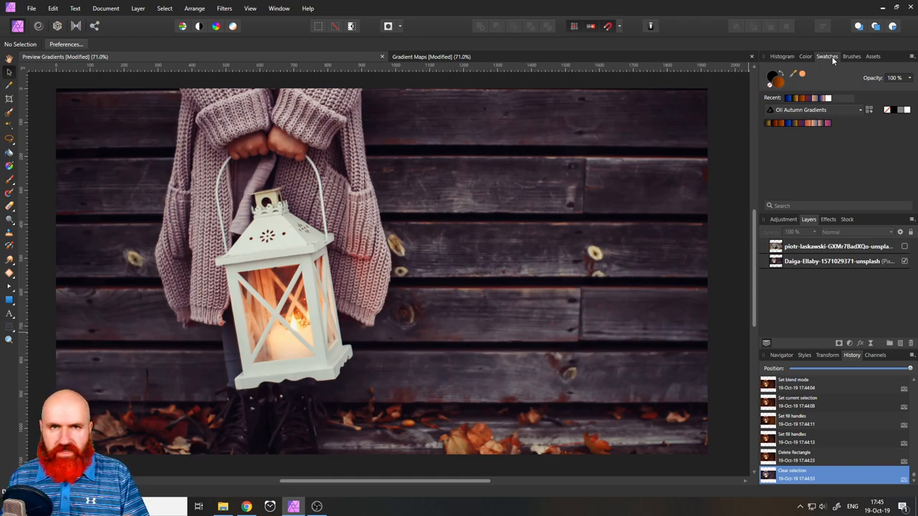
Step: Import the autumn gradients .afpalette file as an Application Palette
click(250, 9)
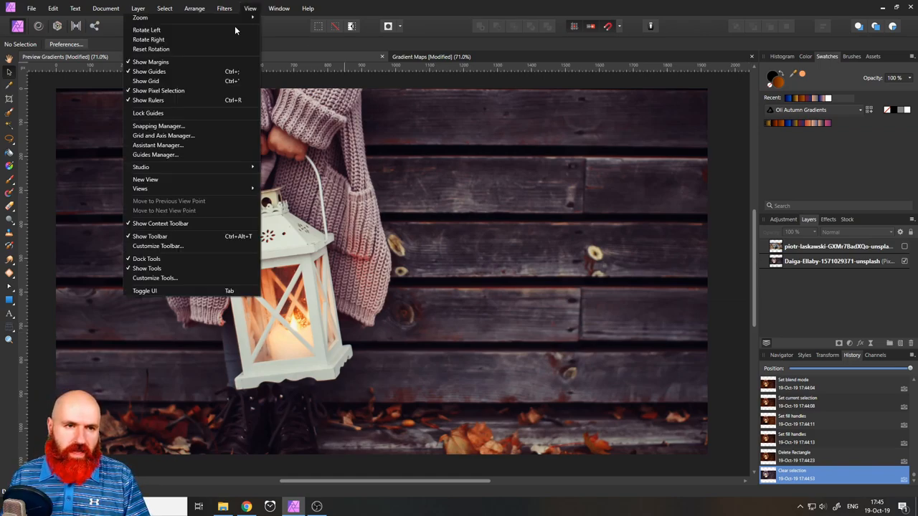
mouse_move(140, 166)
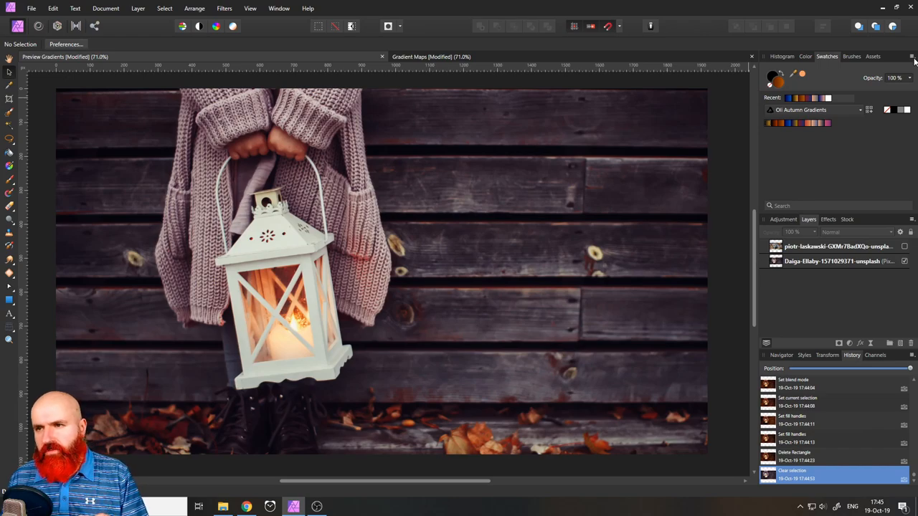
click(910, 55)
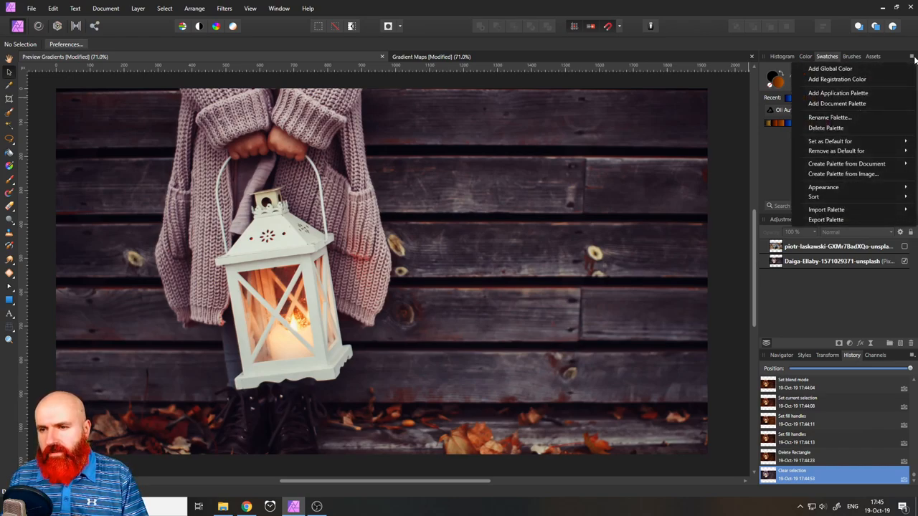
mouse_move(826, 209)
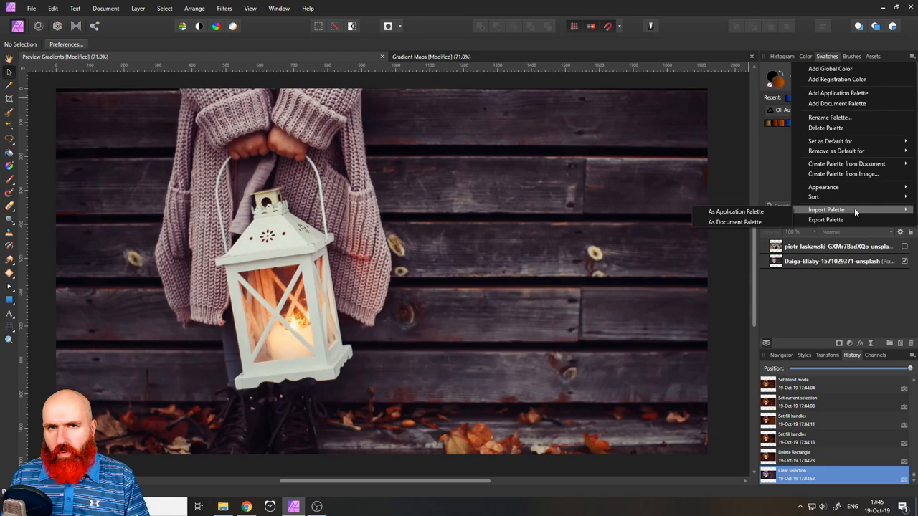
mouse_move(737, 211)
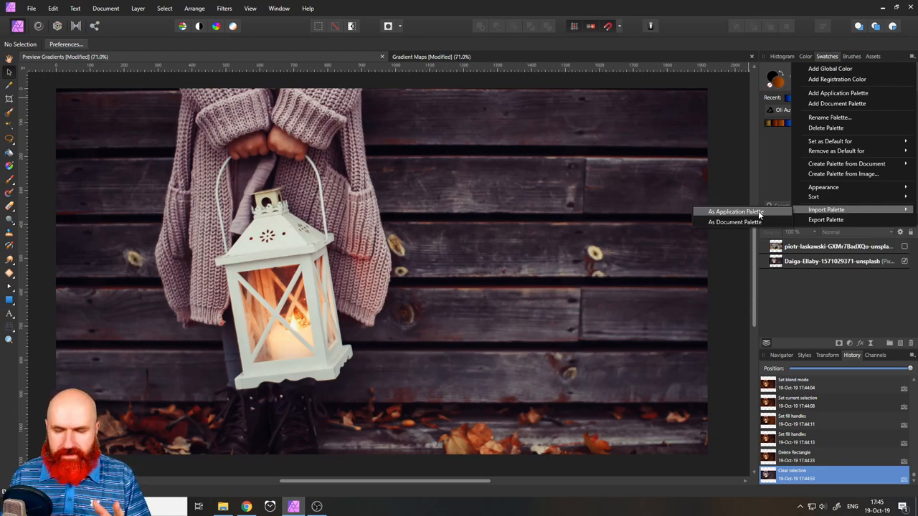
click(732, 216)
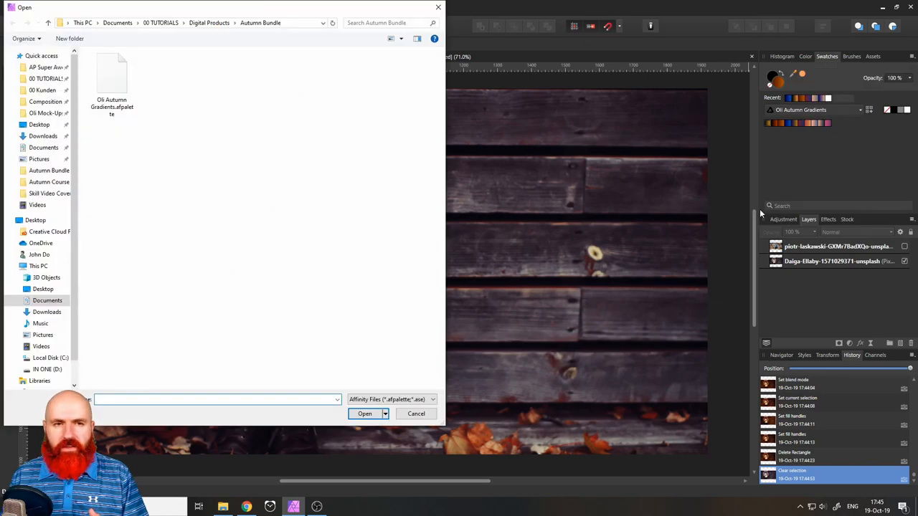
click(112, 72)
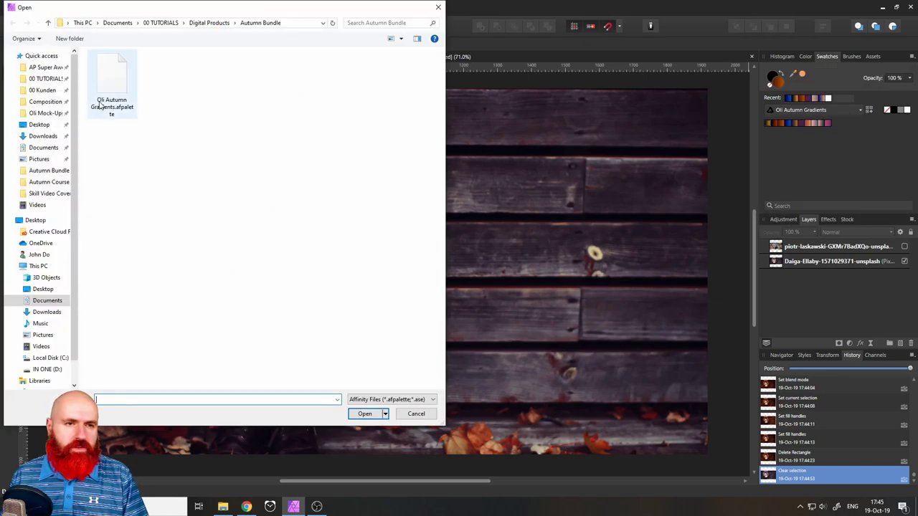
mouse_move(112, 112)
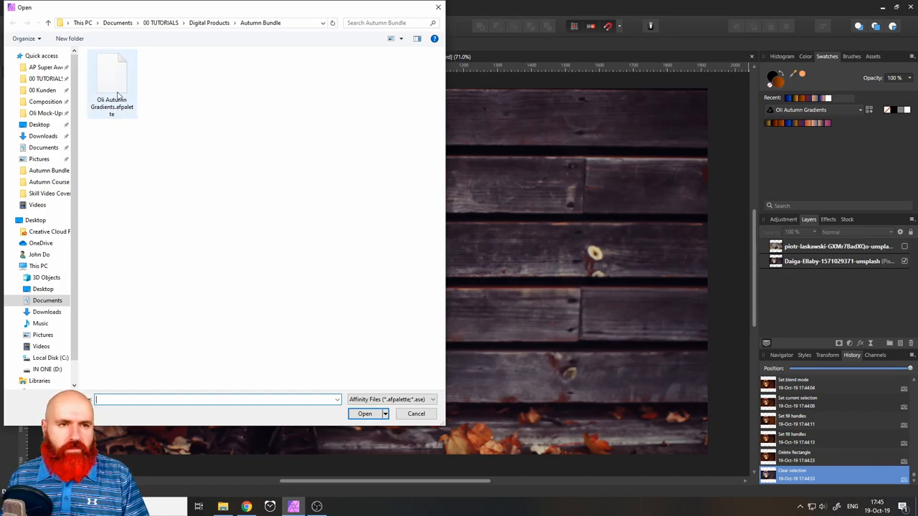
click(365, 413)
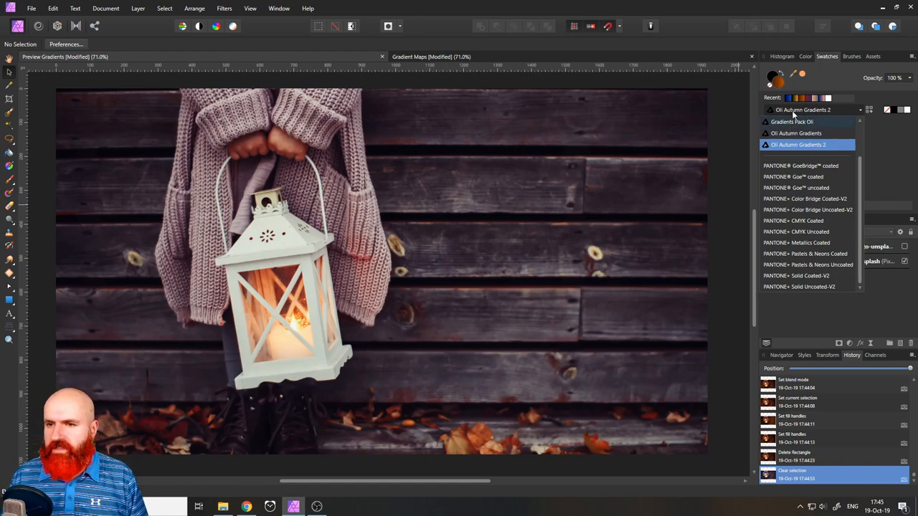
Step: Make OA Autumn Gradients 2 the active swatch palette
click(797, 144)
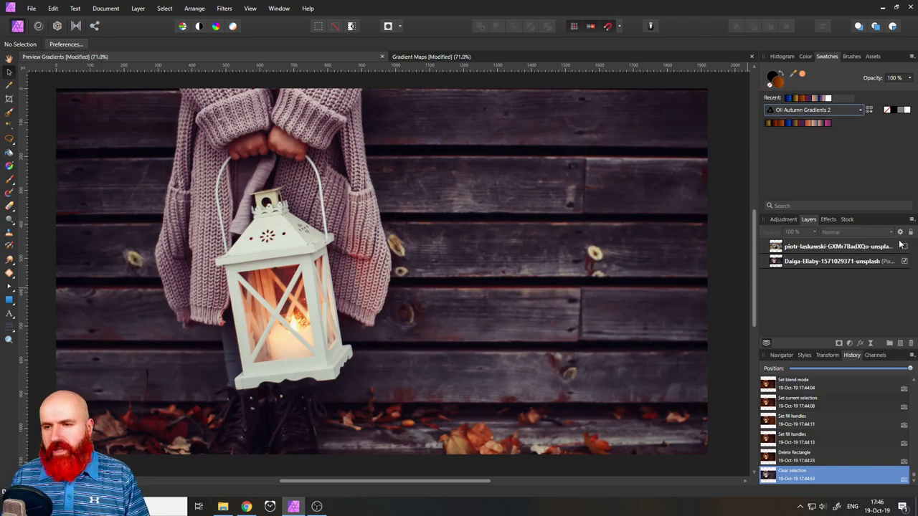
click(903, 247)
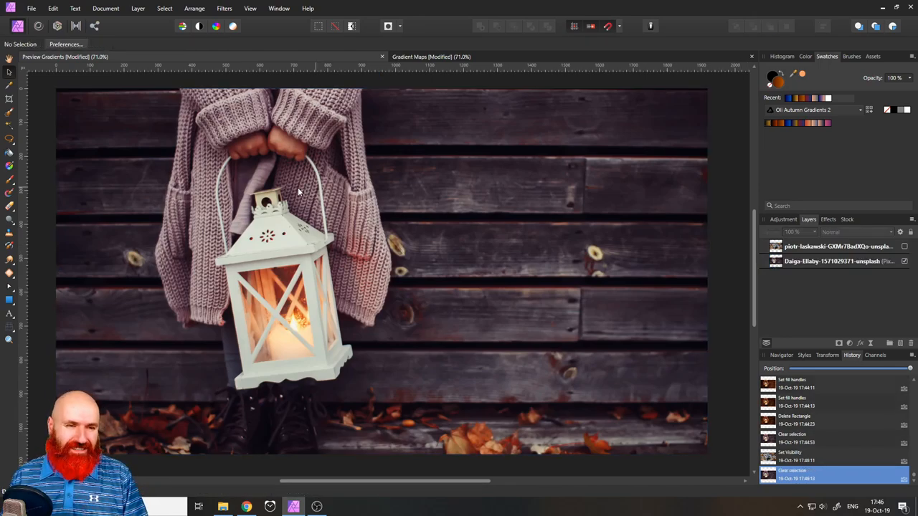
mouse_move(9, 301)
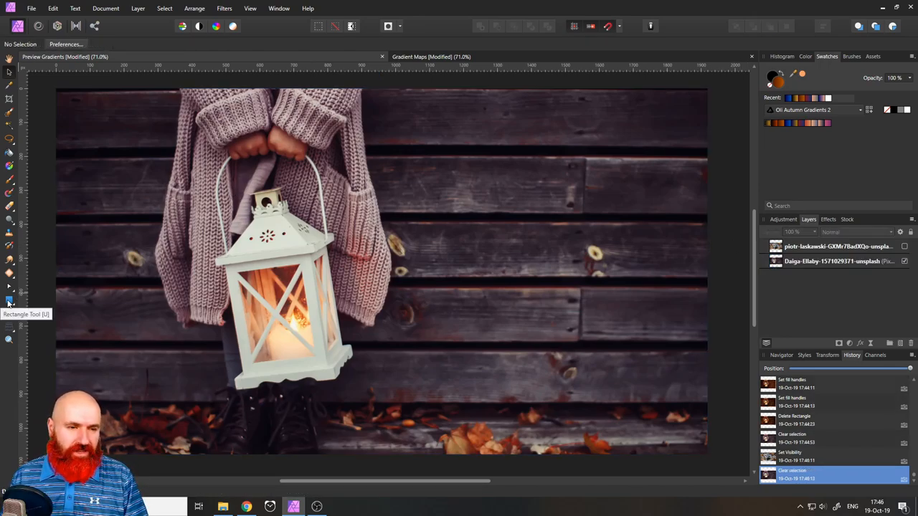
Step: Draw a full-canvas orange gradient rectangle over the lantern photo, blended in Soft Light
click(9, 301)
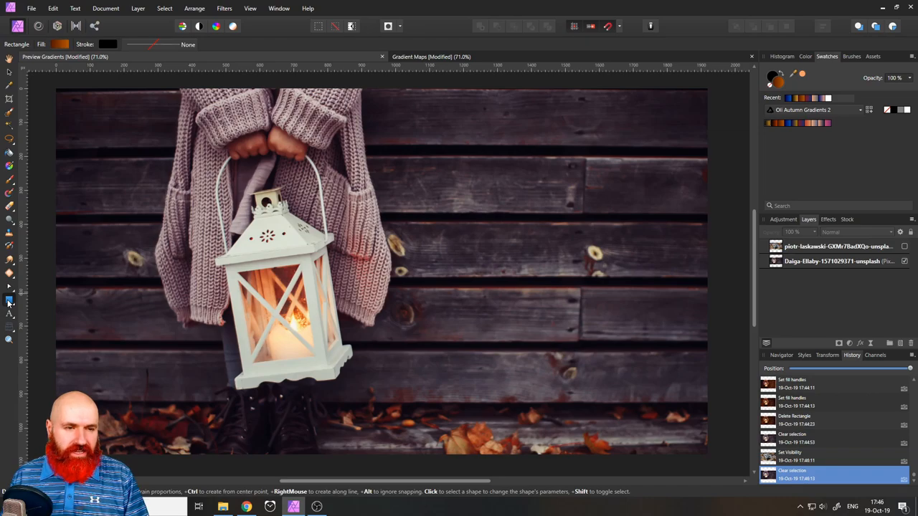
drag(56, 85, 78, 129)
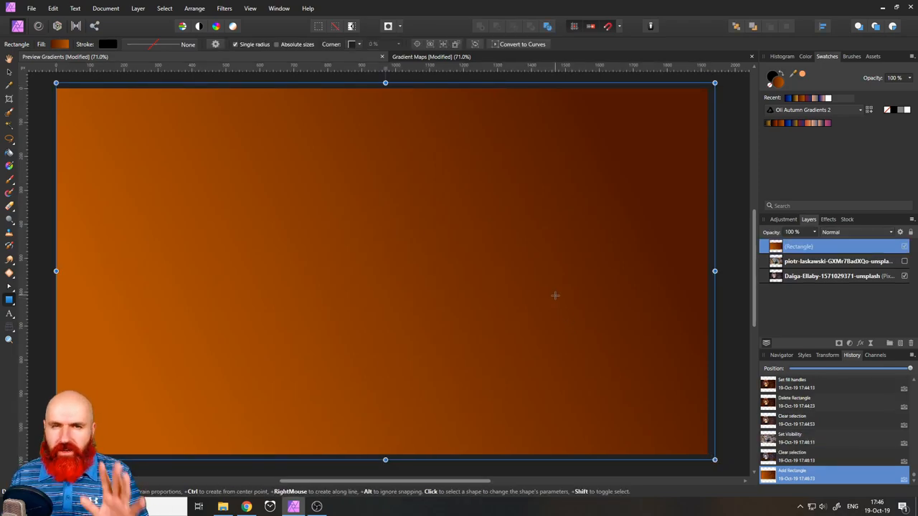
mouse_move(536, 293)
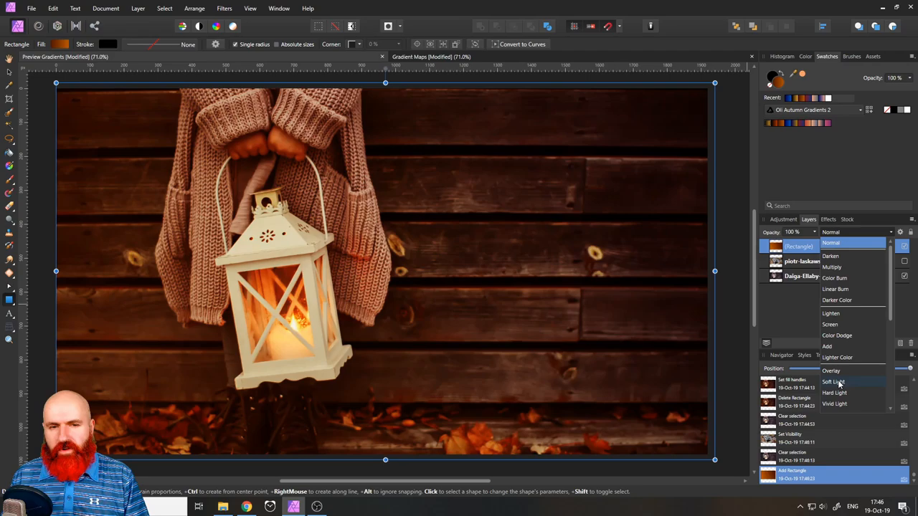
click(832, 382)
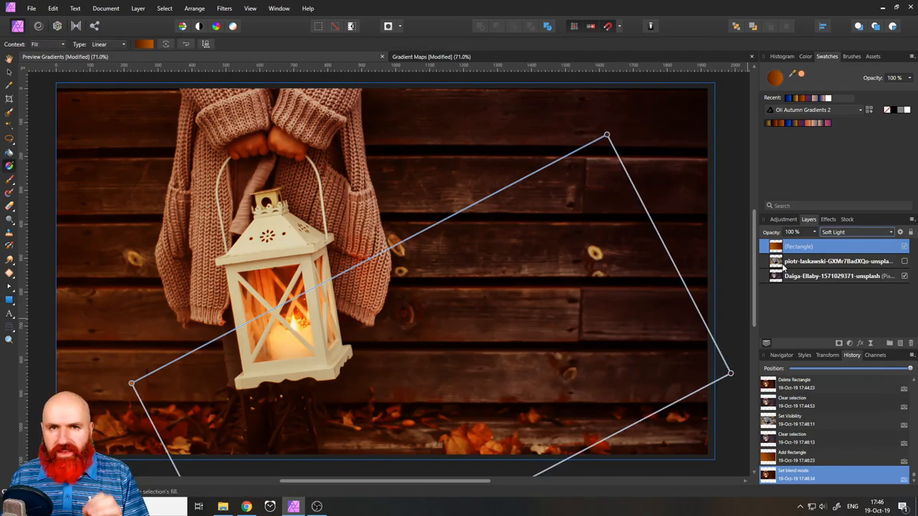
mouse_move(8, 166)
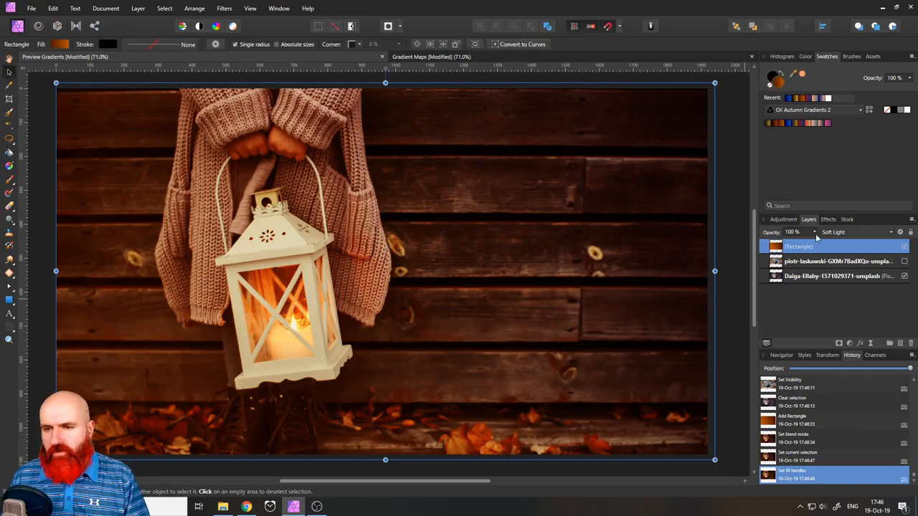
Step: Lower the overlay to 50% opacity and try several autumn gradient swatches as its fill
drag(796, 233, 781, 233)
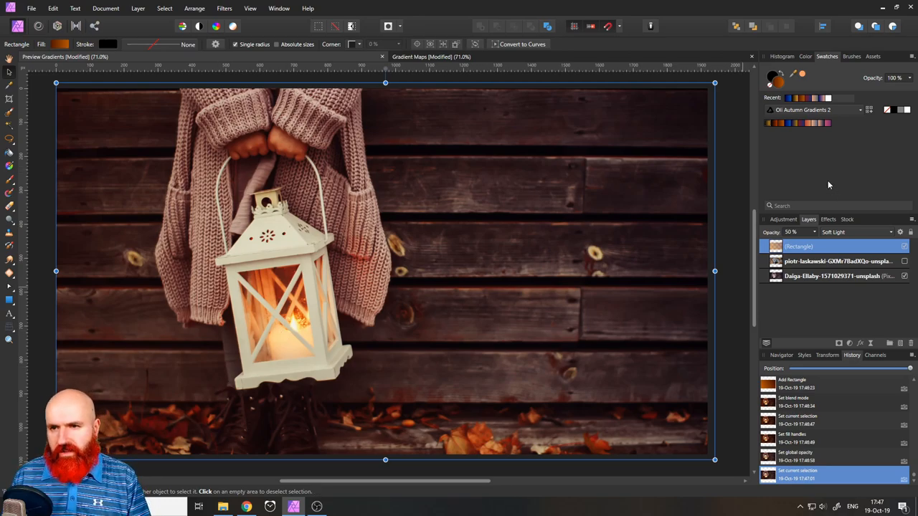
click(777, 123)
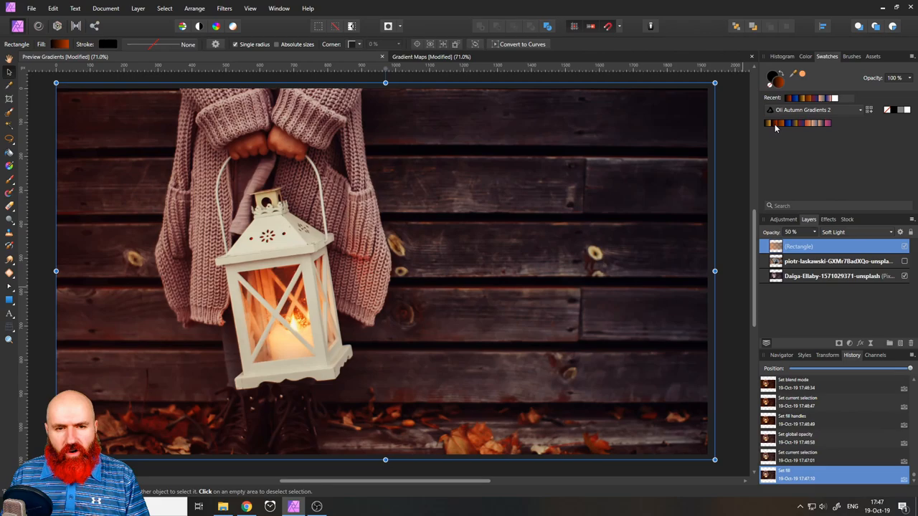
mouse_move(784, 125)
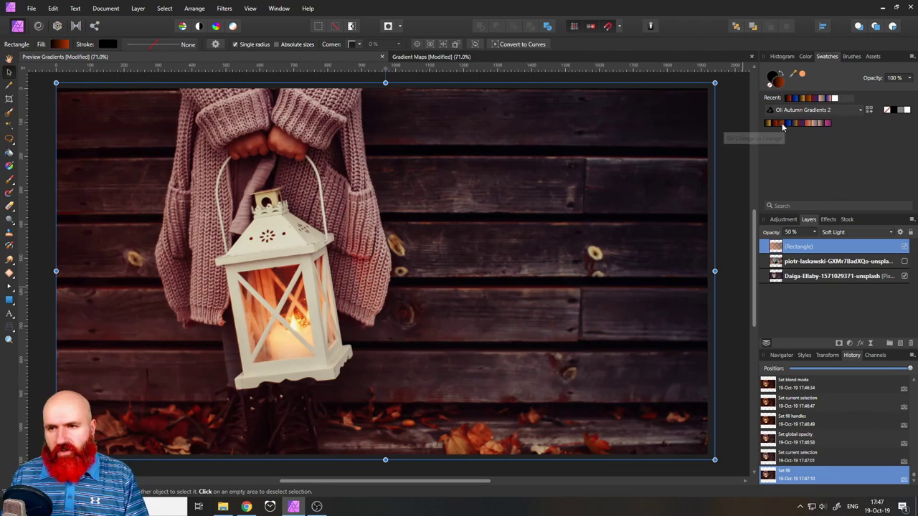
click(788, 123)
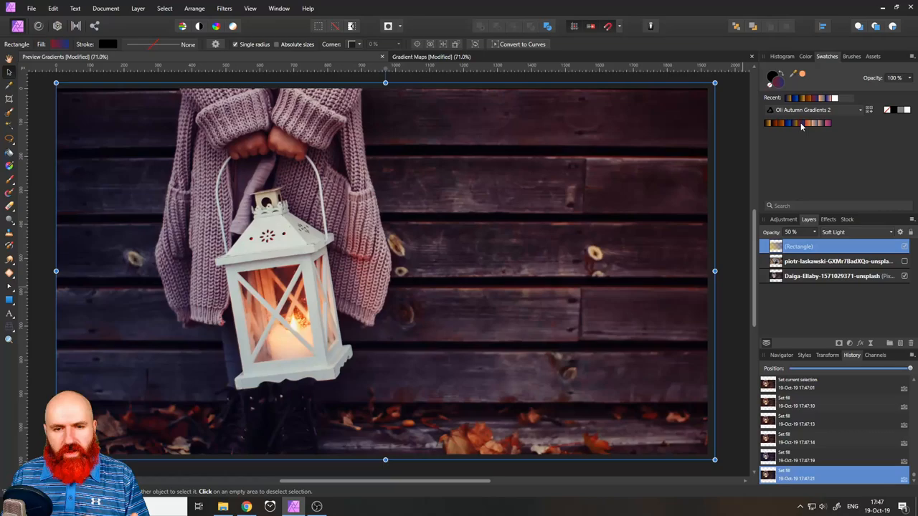
mouse_move(808, 123)
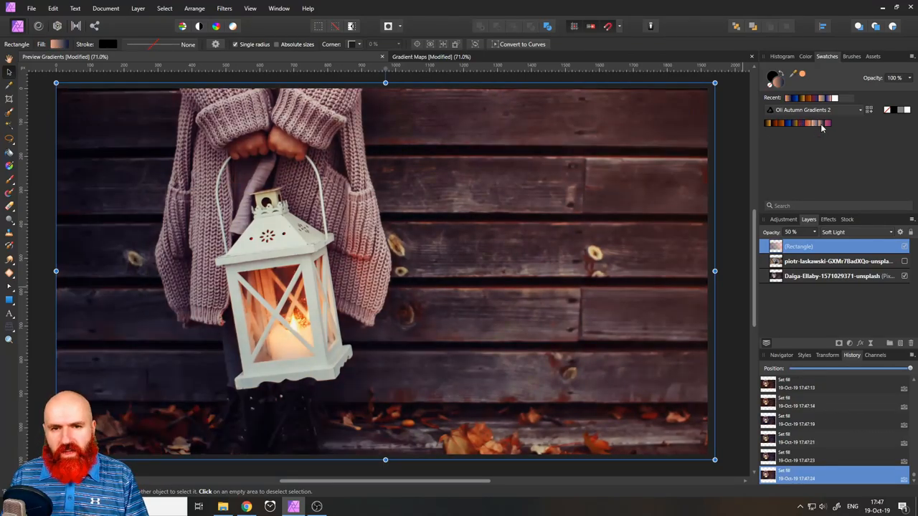
click(827, 124)
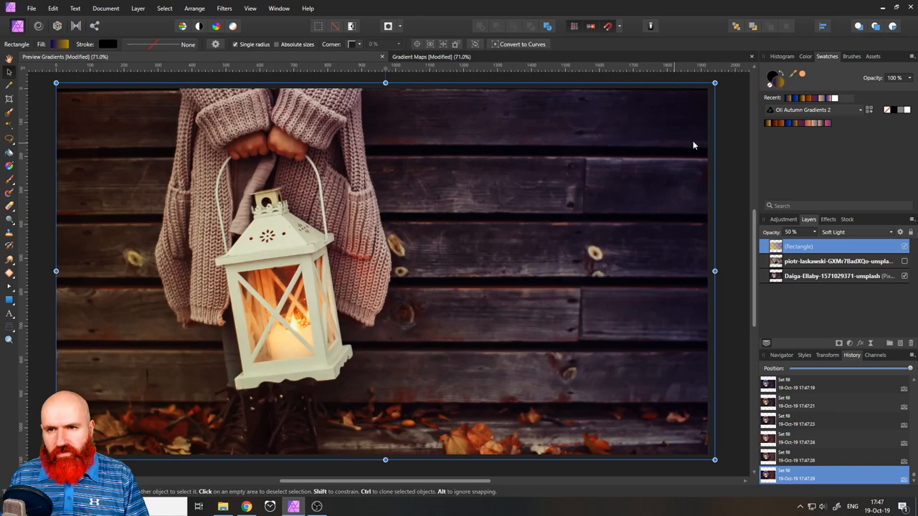
mouse_move(83, 384)
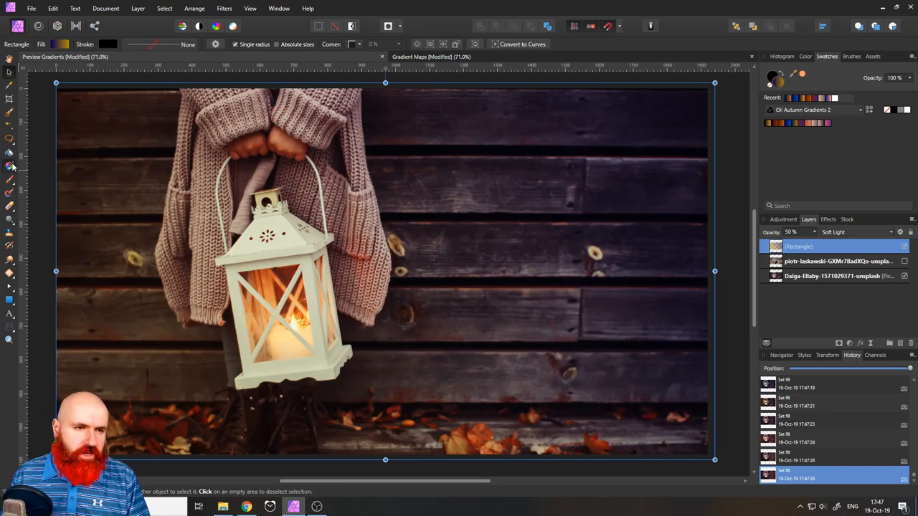
Step: Redraw the overlay gradient diagonally from lower left to upper right, then select the lantern layer
drag(351, 129, 370, 382)
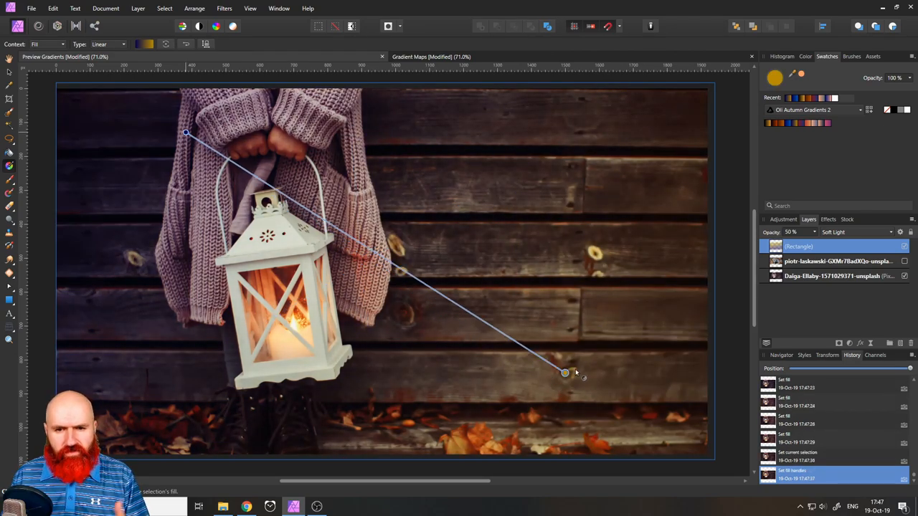
drag(566, 373, 344, 272)
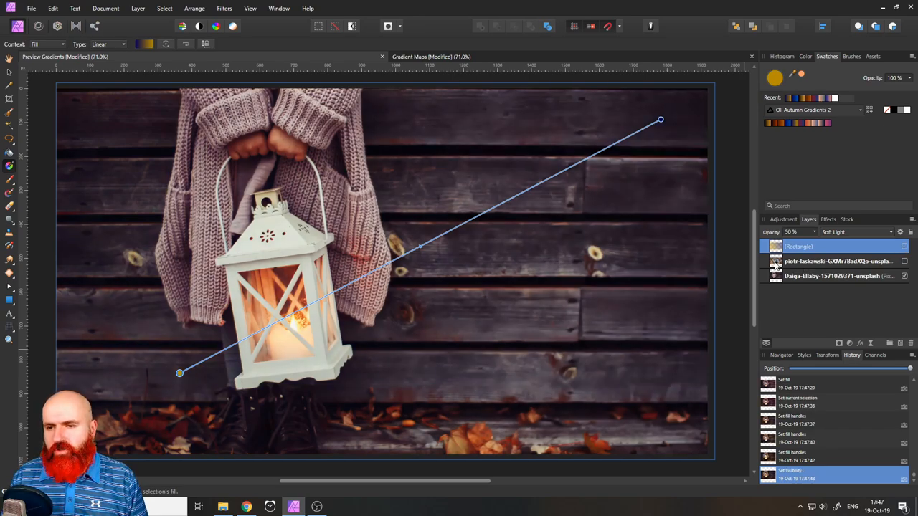
click(904, 261)
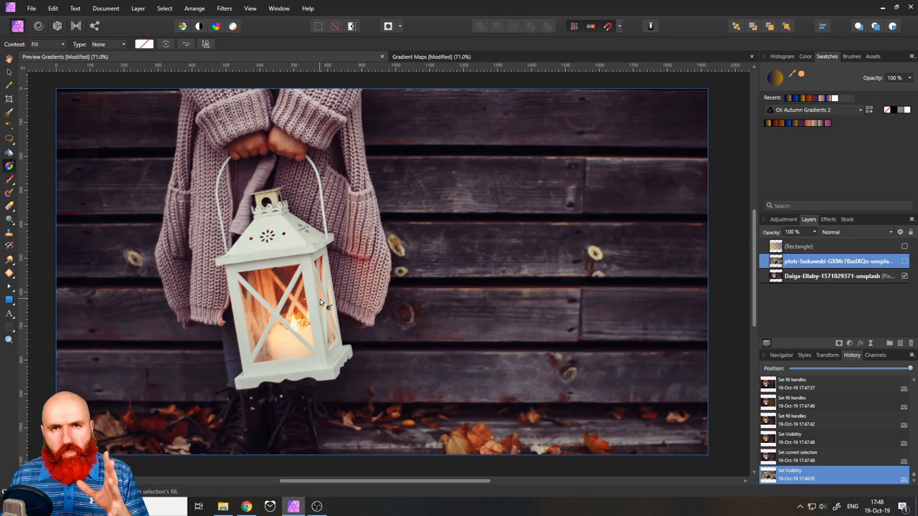
Step: Hide the lantern layer and give the hedgehog photo a Levels adjustment with slightly raised gamma
click(904, 261)
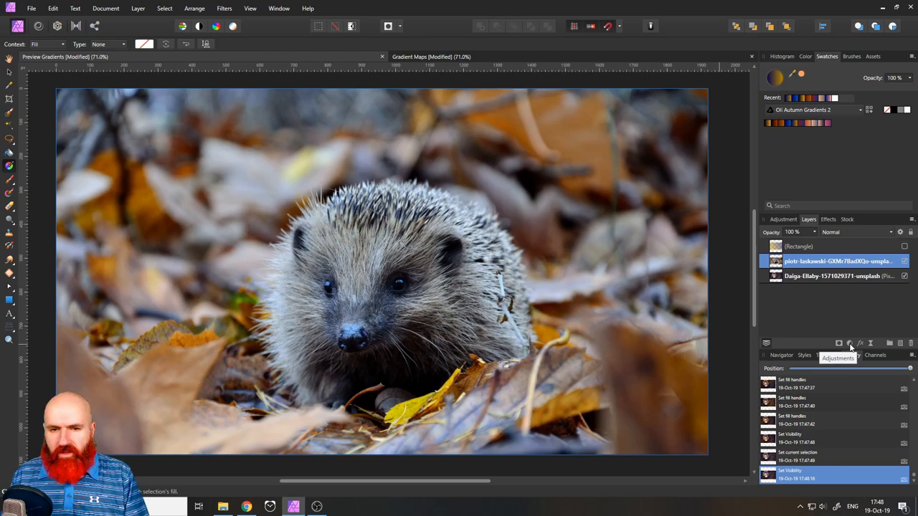
click(846, 343)
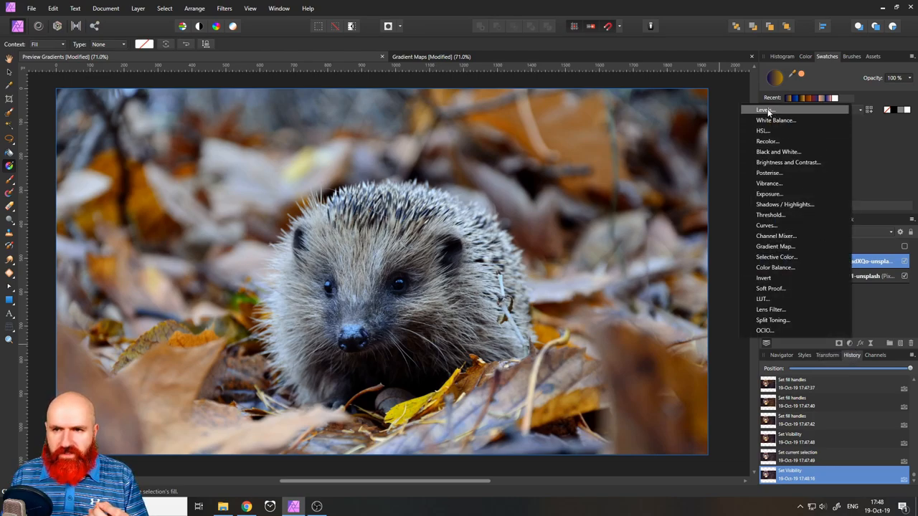
click(763, 109)
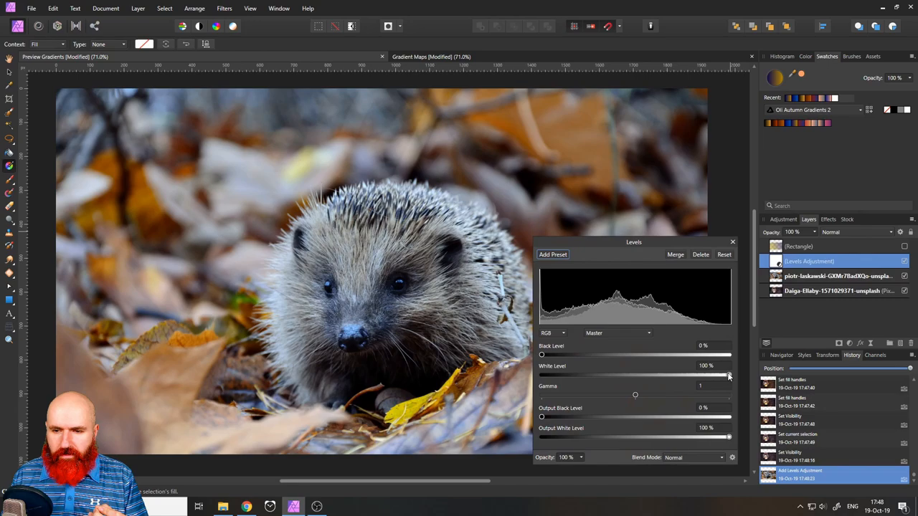
drag(635, 396, 643, 396)
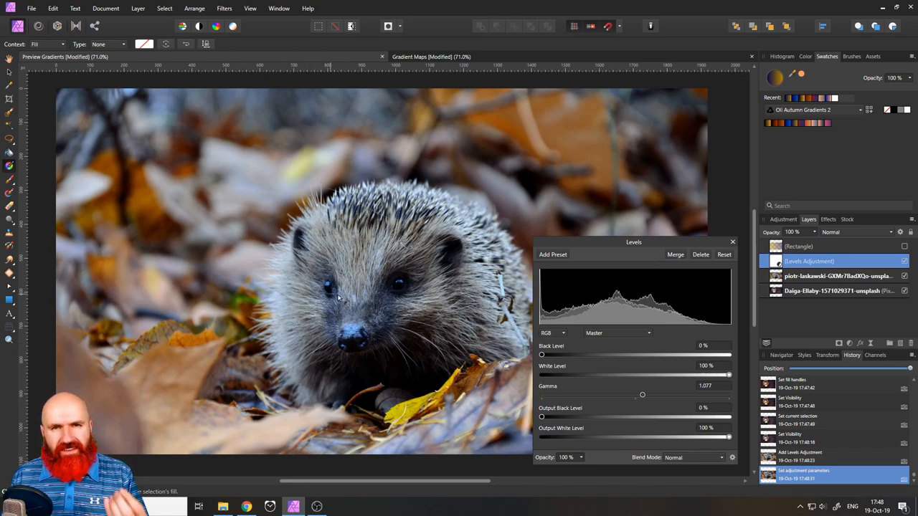
click(732, 241)
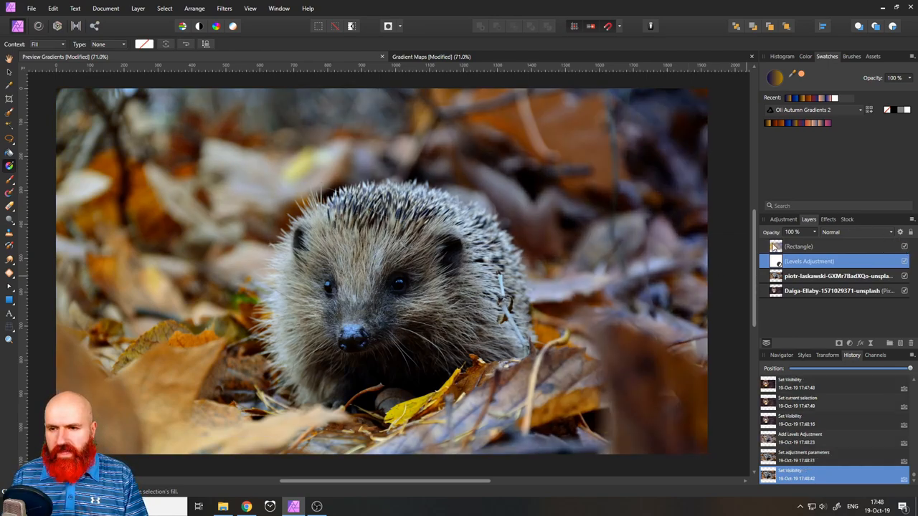
Step: Set the overlay to 75% opacity with a warmer orange swatch, then hide it to compare
drag(181, 373, 660, 119)
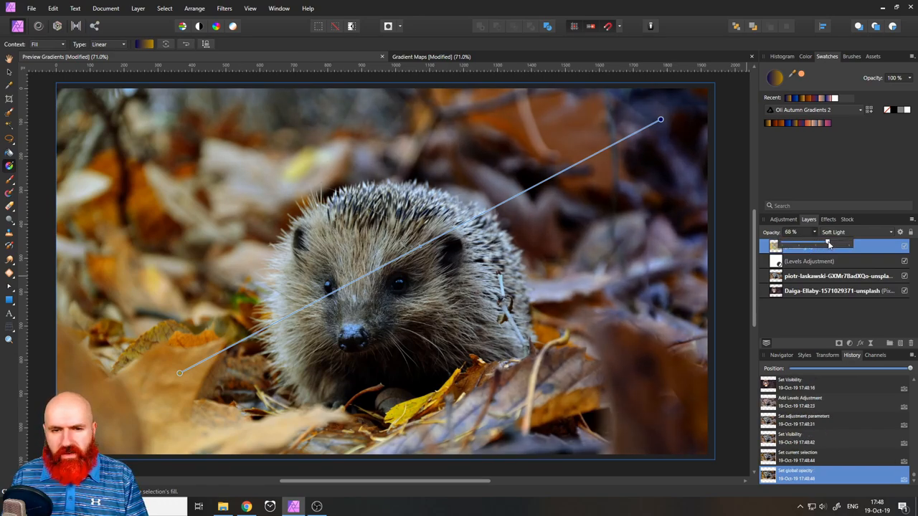
drag(818, 241, 832, 241)
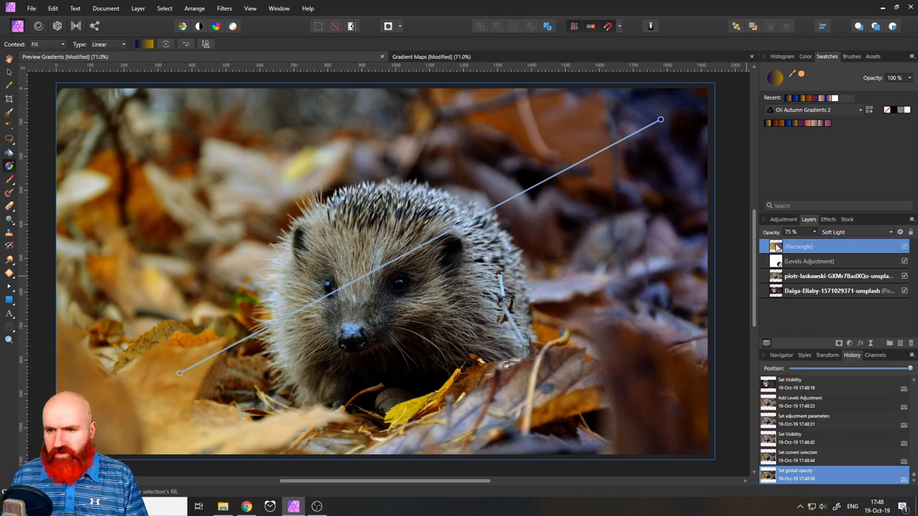
mouse_move(768, 123)
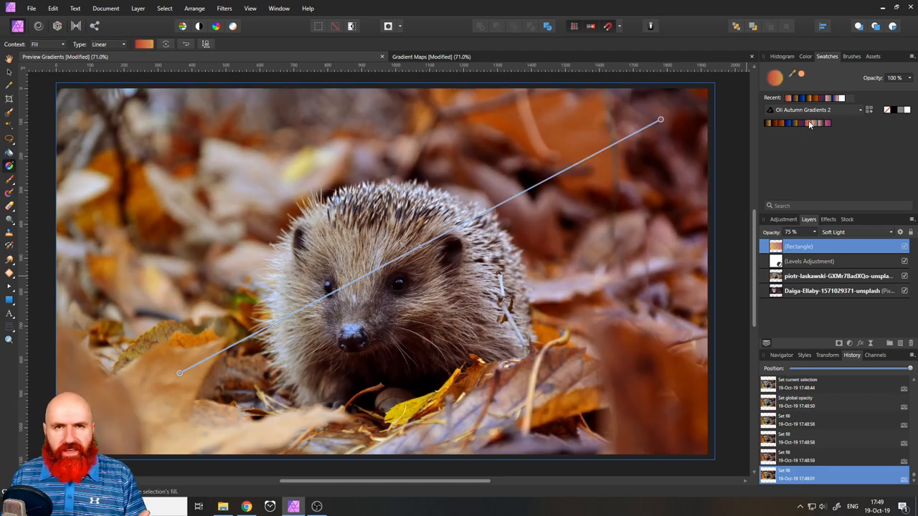
mouse_move(453, 247)
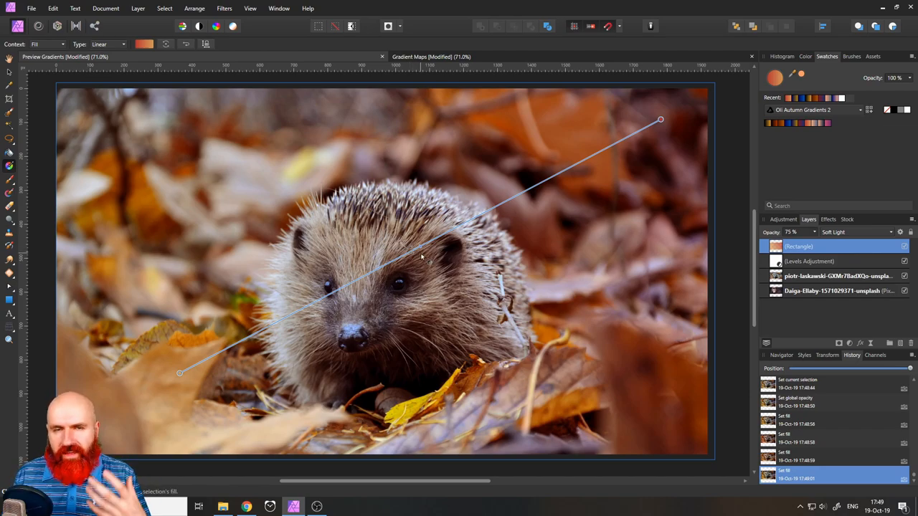
mouse_move(574, 235)
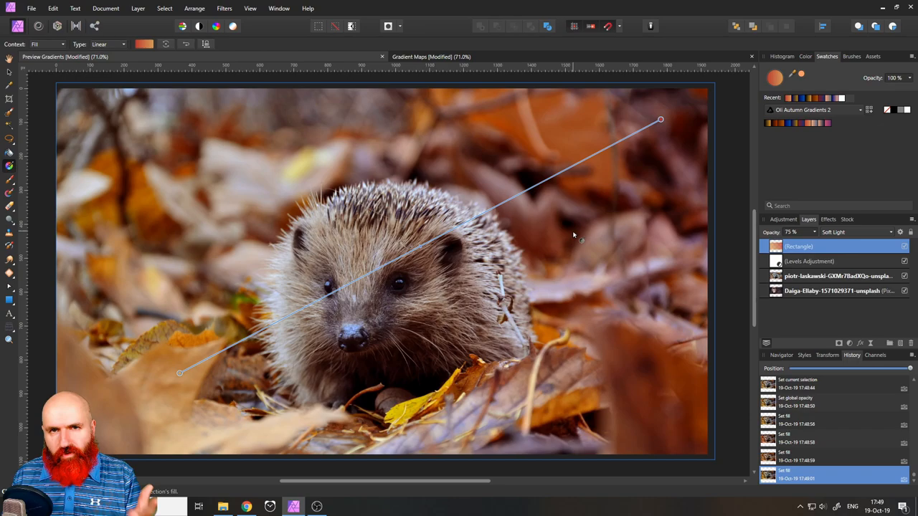
click(827, 127)
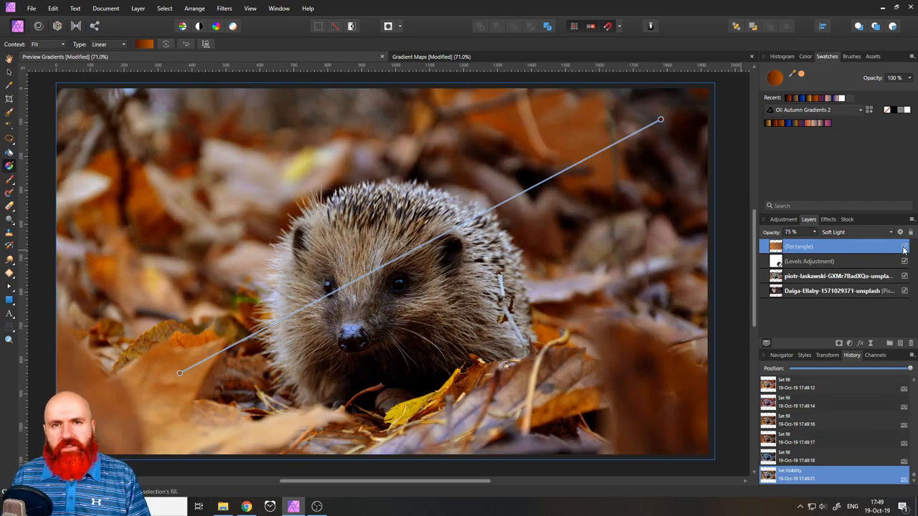
click(904, 247)
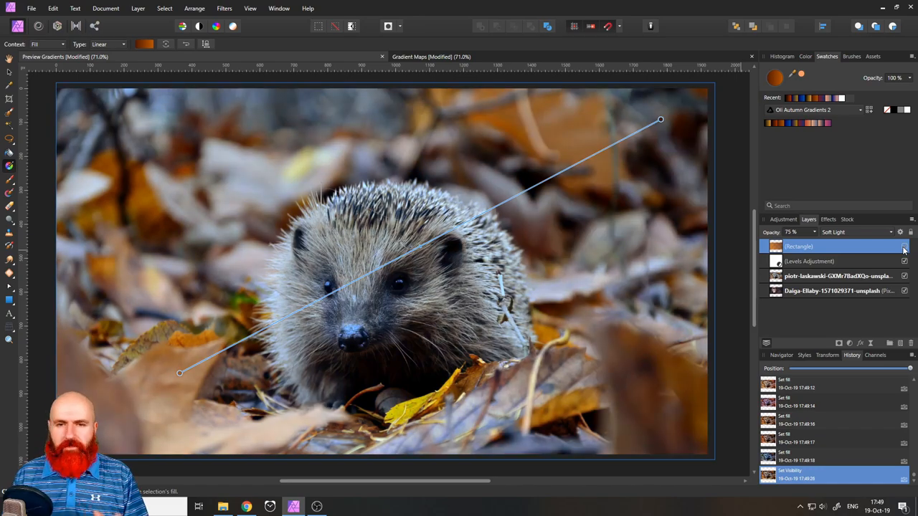
Step: Bring the Gradient Maps document with its stacked gradient map adjustments forward
click(904, 247)
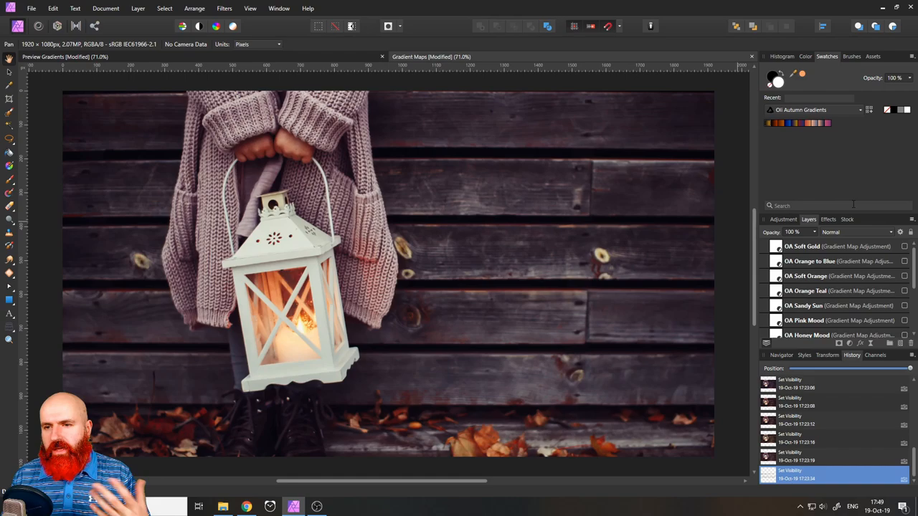
mouse_move(777, 221)
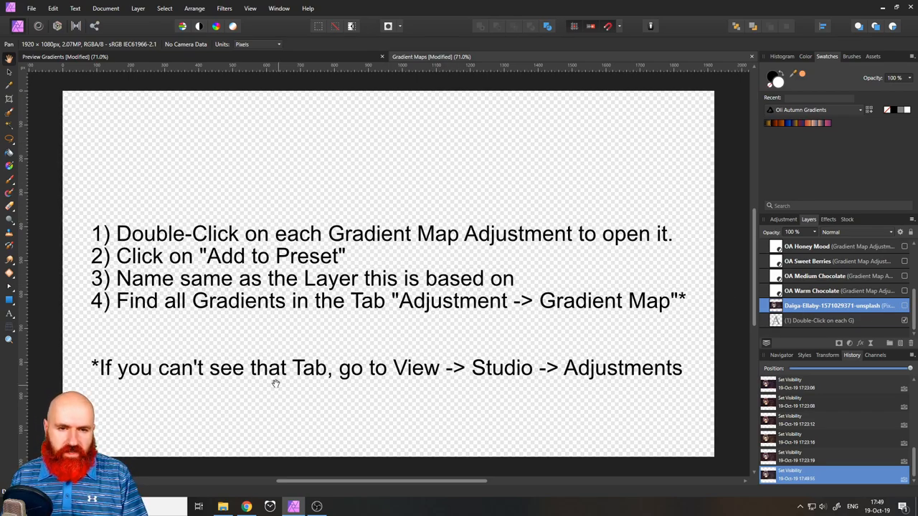
mouse_move(173, 260)
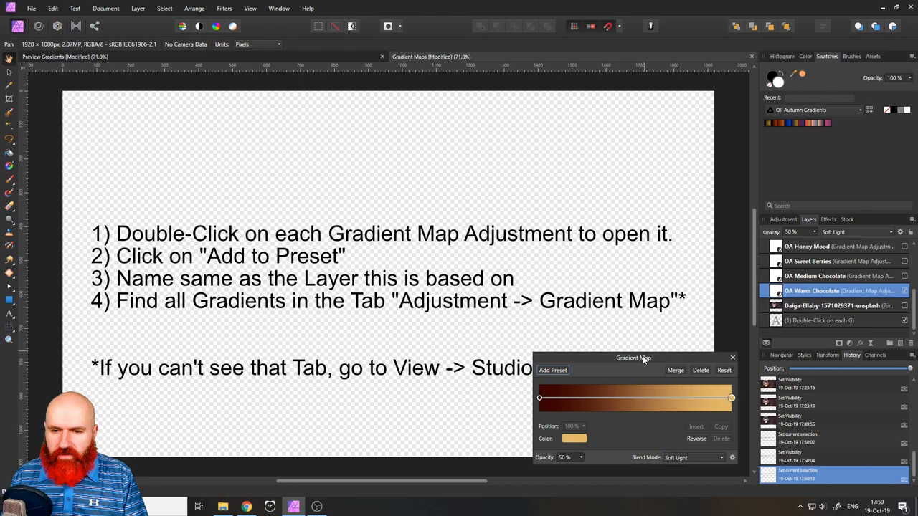
Step: Save the gradient map settings as a preset named 'OA Warm Chocolate' and close the dialog
drag(634, 358, 597, 195)
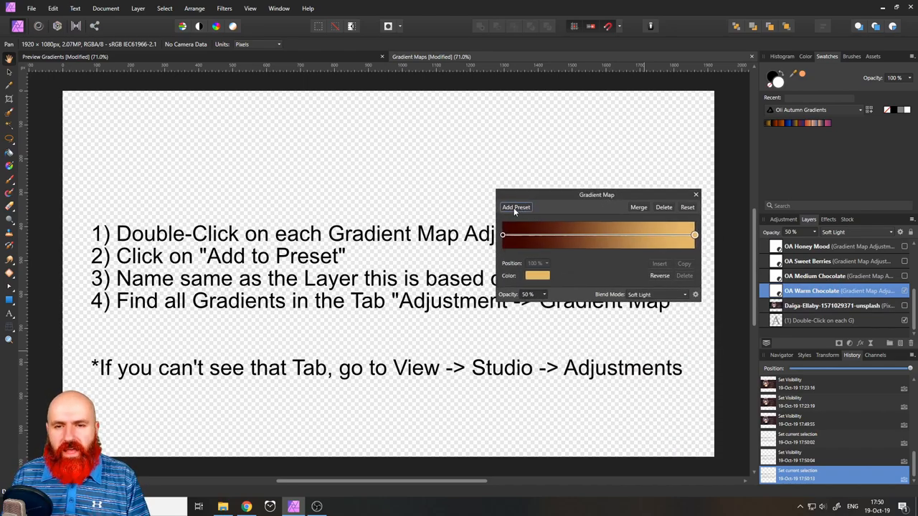
click(516, 206)
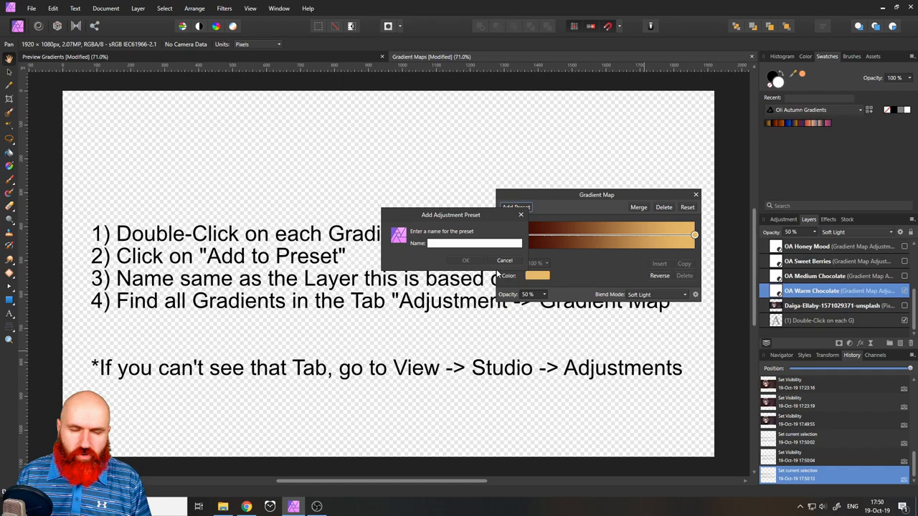
text(O)
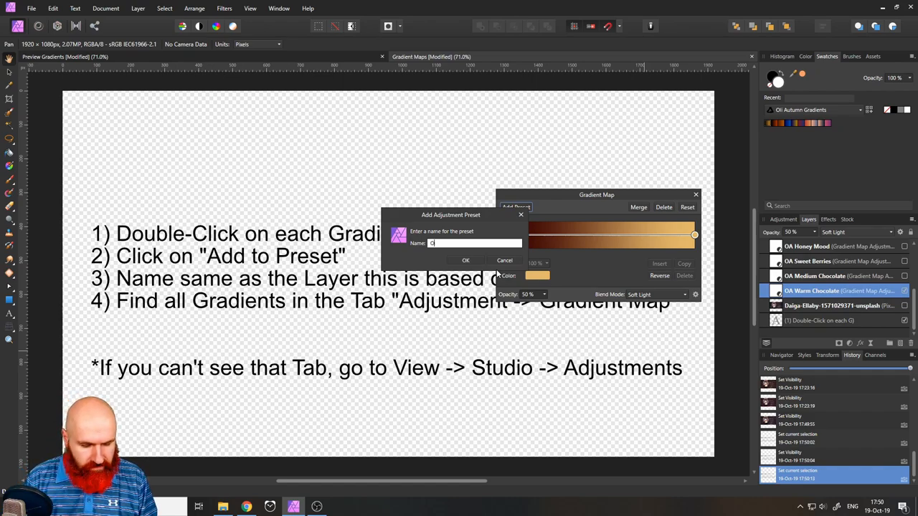
text(OA Warm Chocolate)
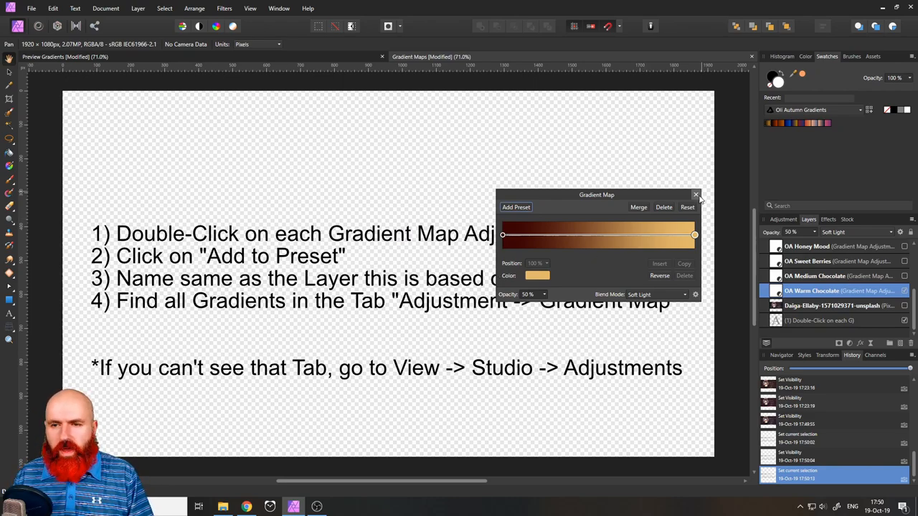
click(696, 195)
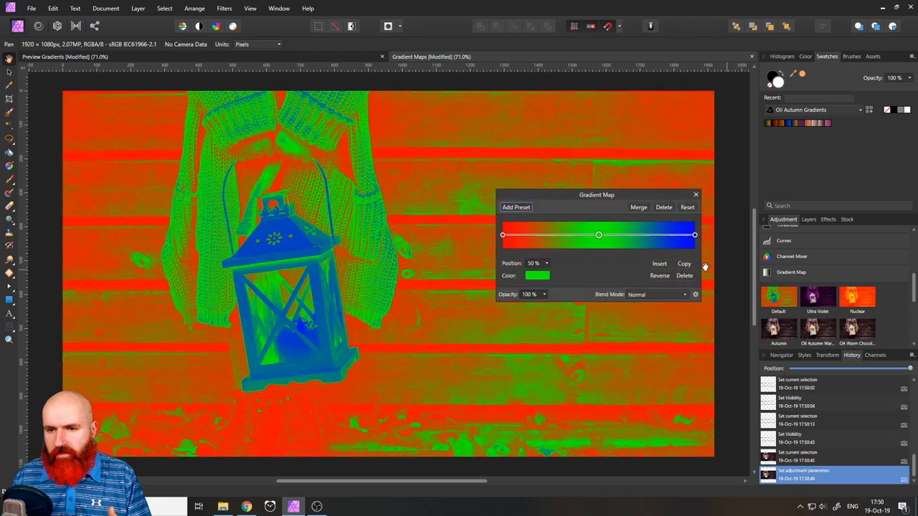
mouse_move(264, 178)
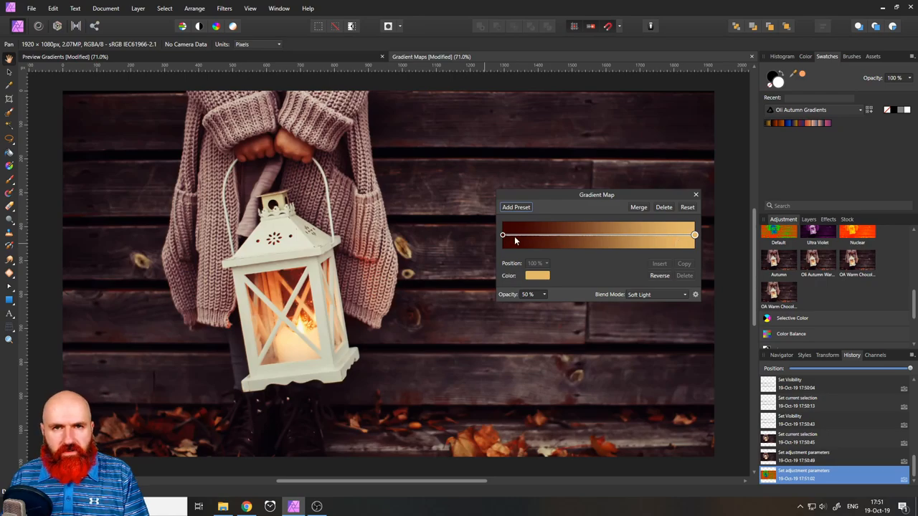
mouse_move(510, 241)
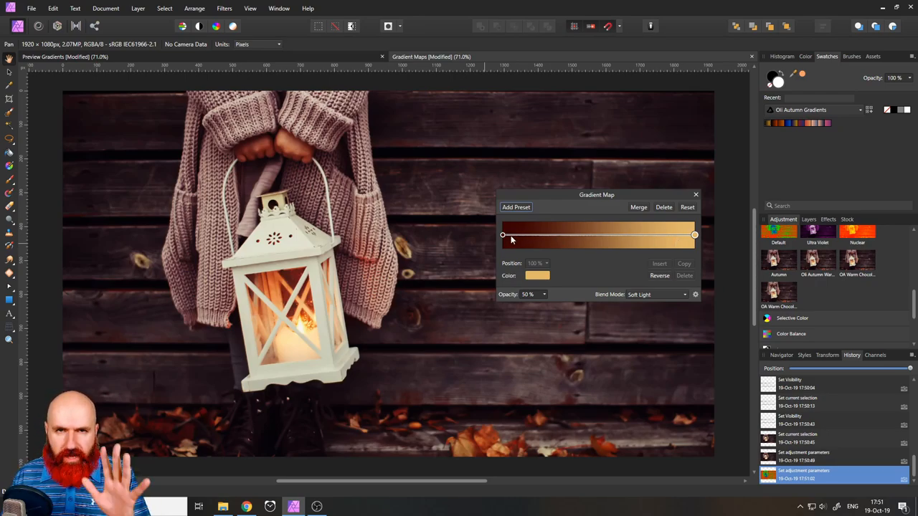
Step: Keep OA Warm Chocolate in Soft Light, test opacity at 100% and 15%, then settle on 50%
click(656, 296)
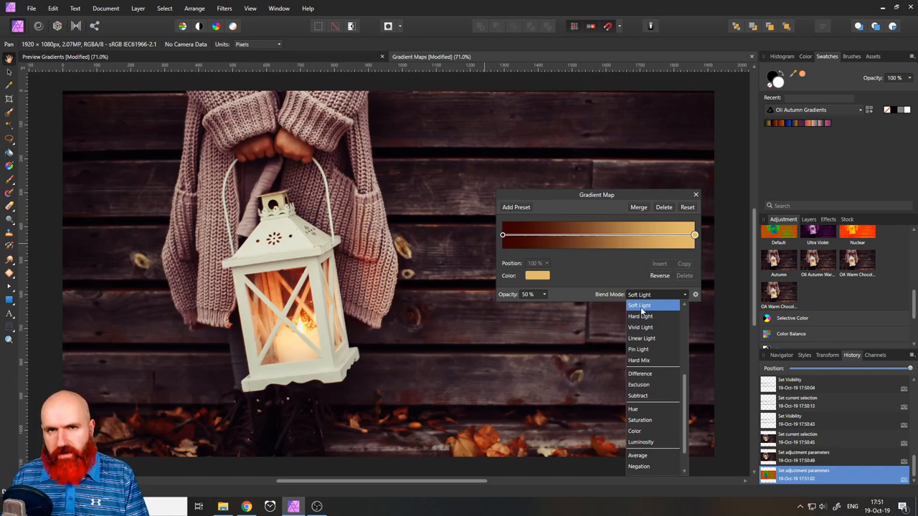
click(639, 304)
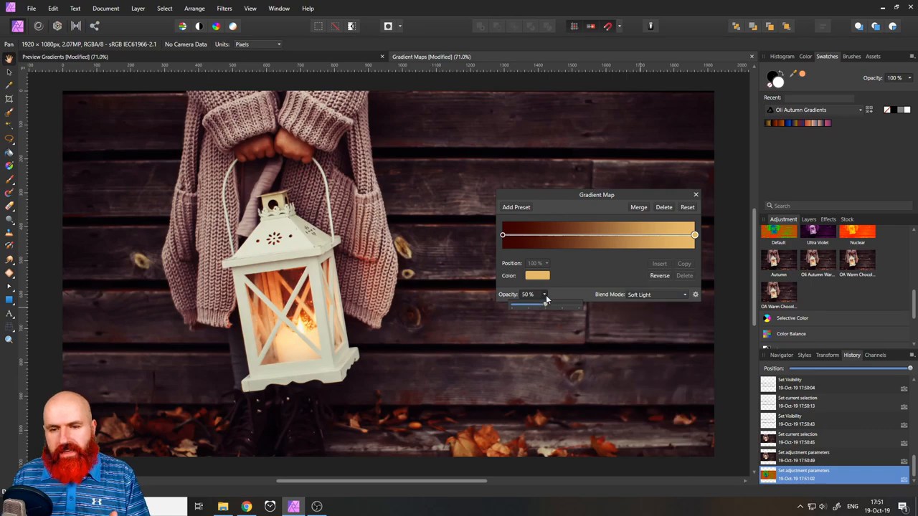
drag(528, 306, 579, 305)
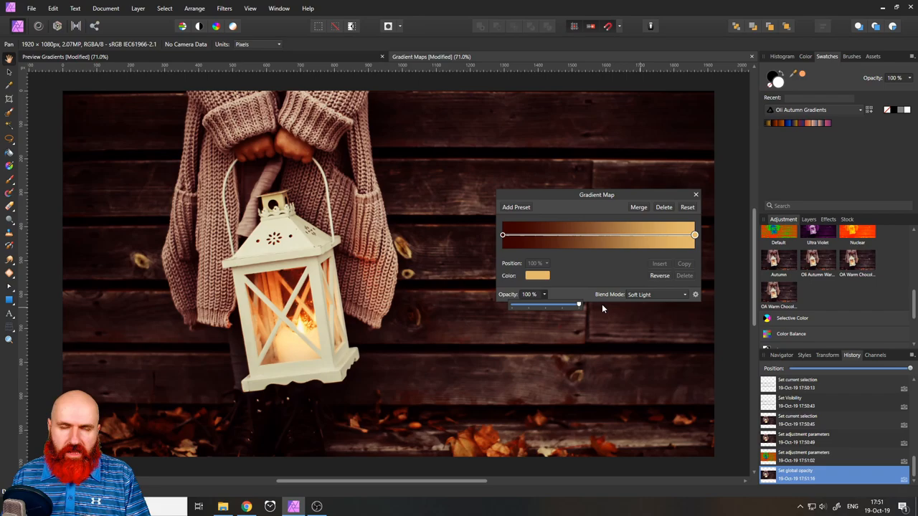
drag(579, 305, 548, 304)
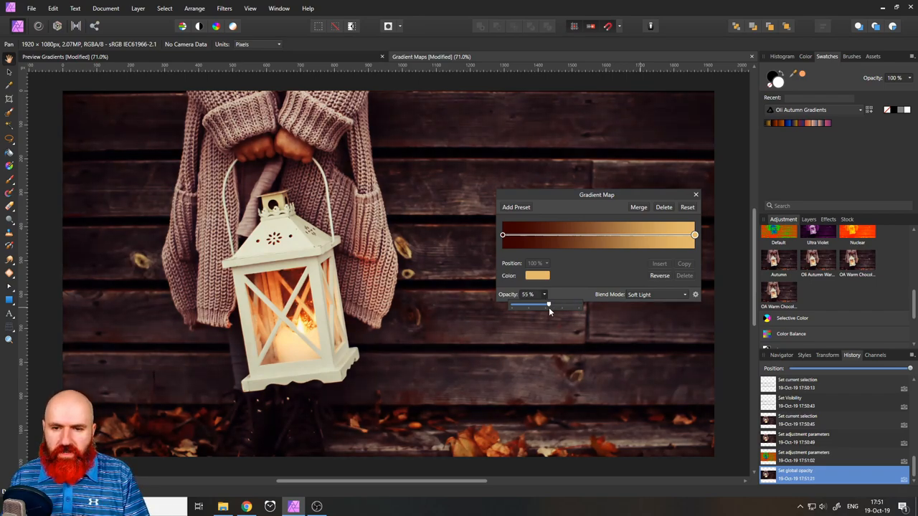
drag(548, 305, 545, 304)
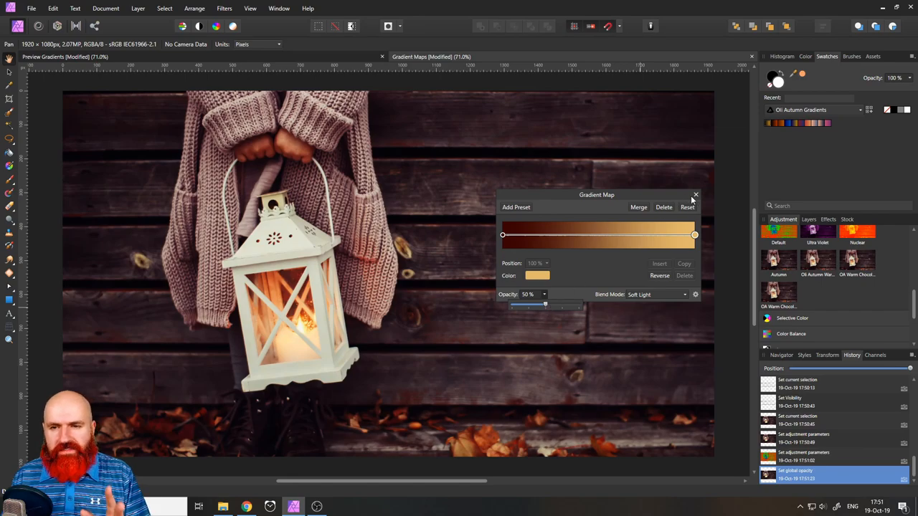
click(694, 195)
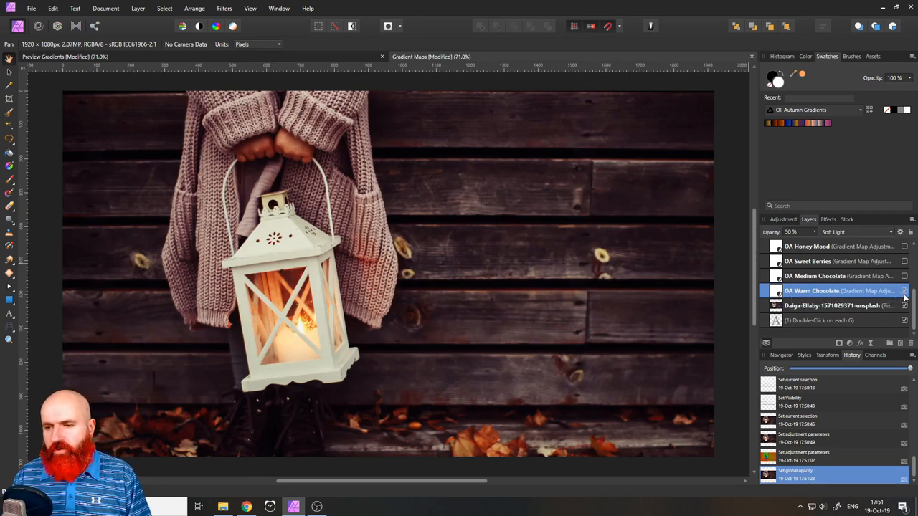
Step: After a full-strength Normal test, set OA Warm Chocolate back to Soft Light at 50% opacity
double_click(777, 291)
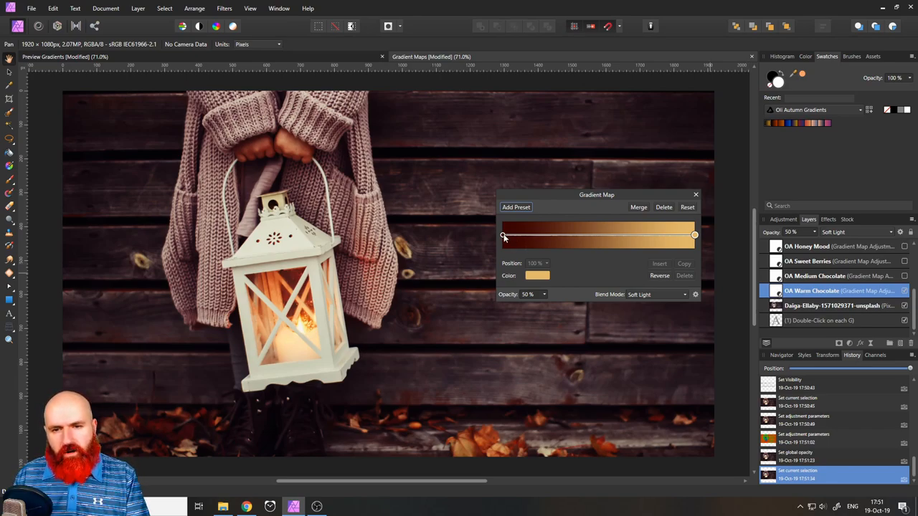
mouse_move(661, 242)
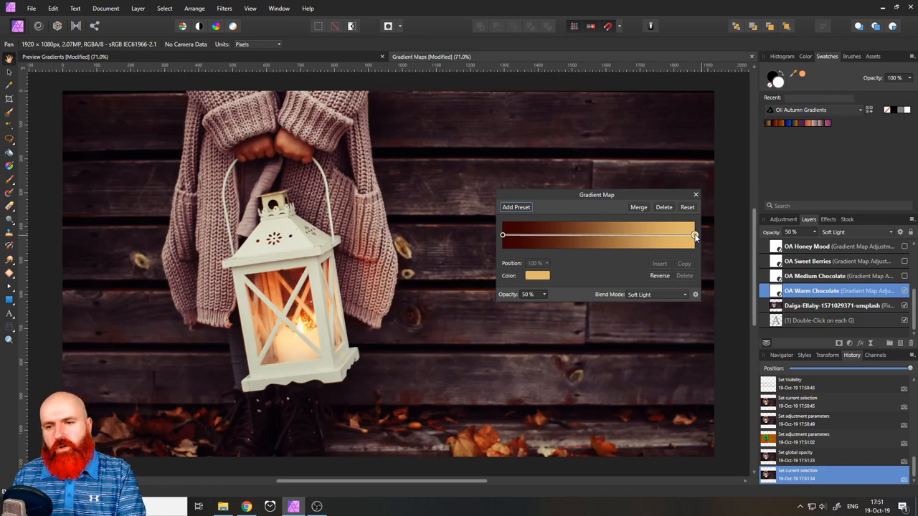
click(657, 296)
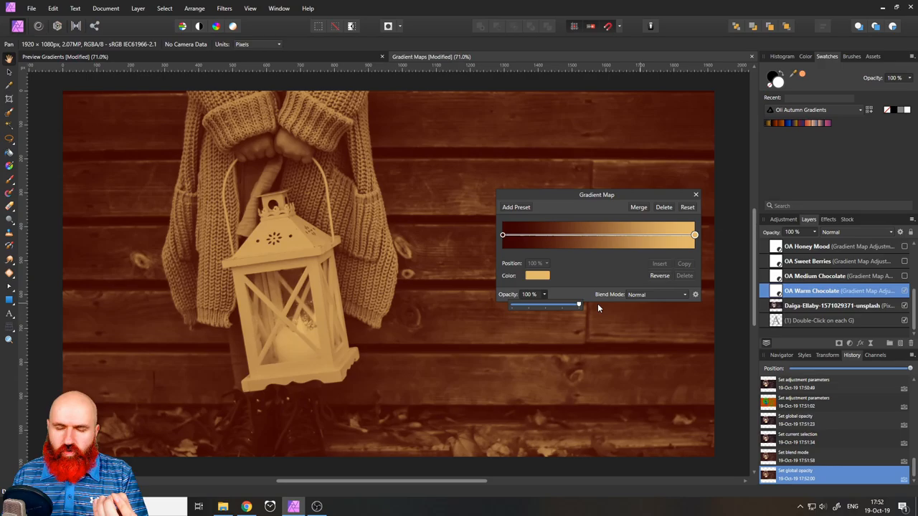
drag(576, 306, 545, 306)
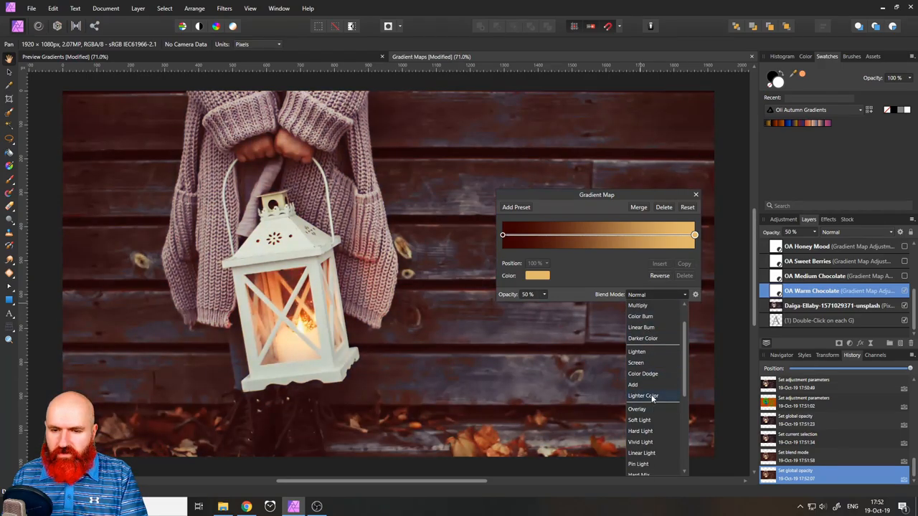
click(640, 421)
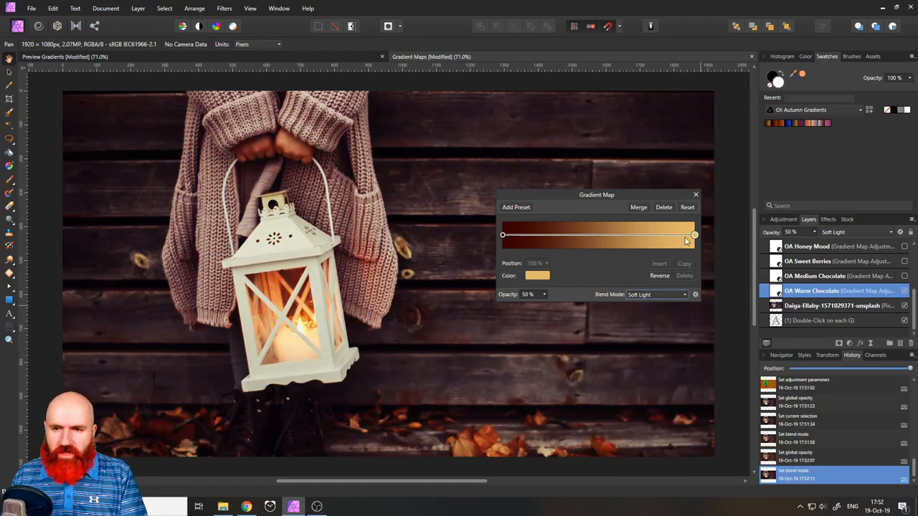
click(695, 195)
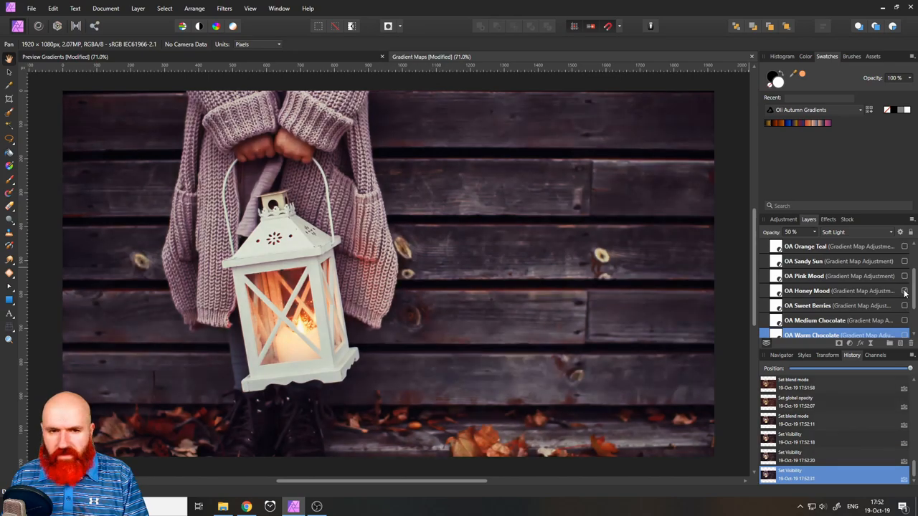
Step: Toggle visibility of the OA Honey Mood and OA Soft Orange gradient map layers
click(904, 292)
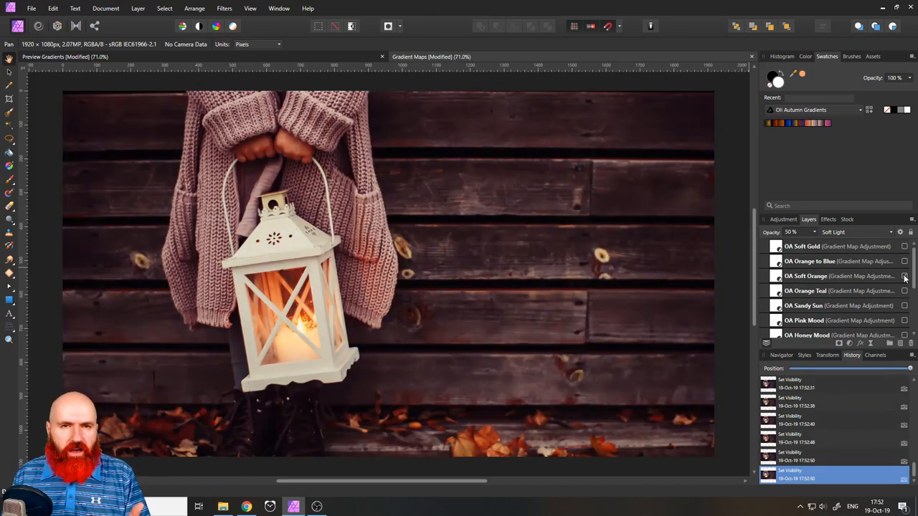
click(904, 278)
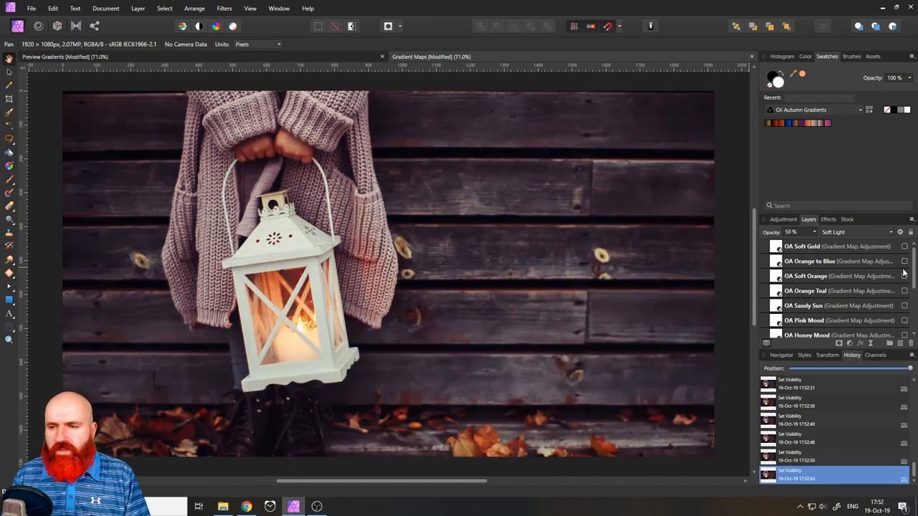